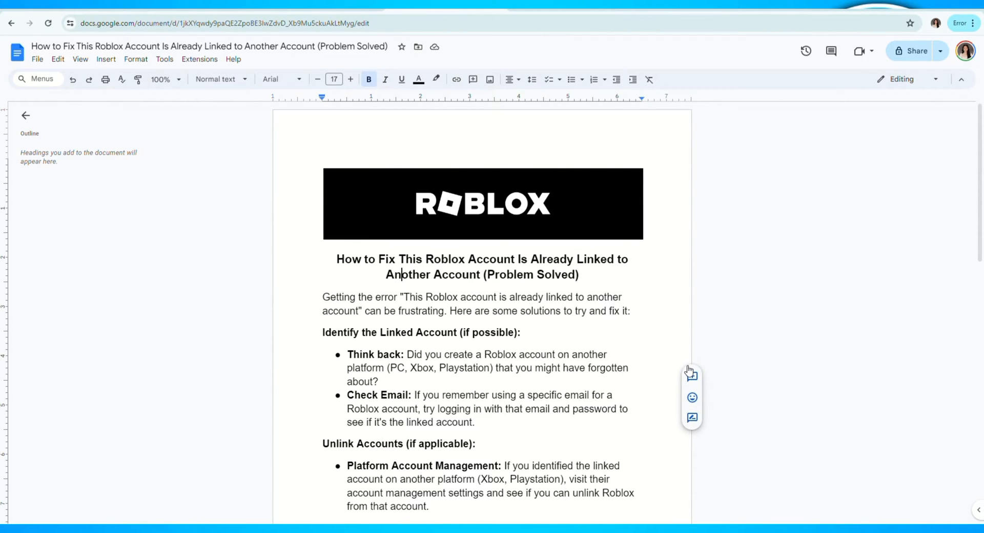
{"action": "mouse_move", "coordinate": [801, 327]}
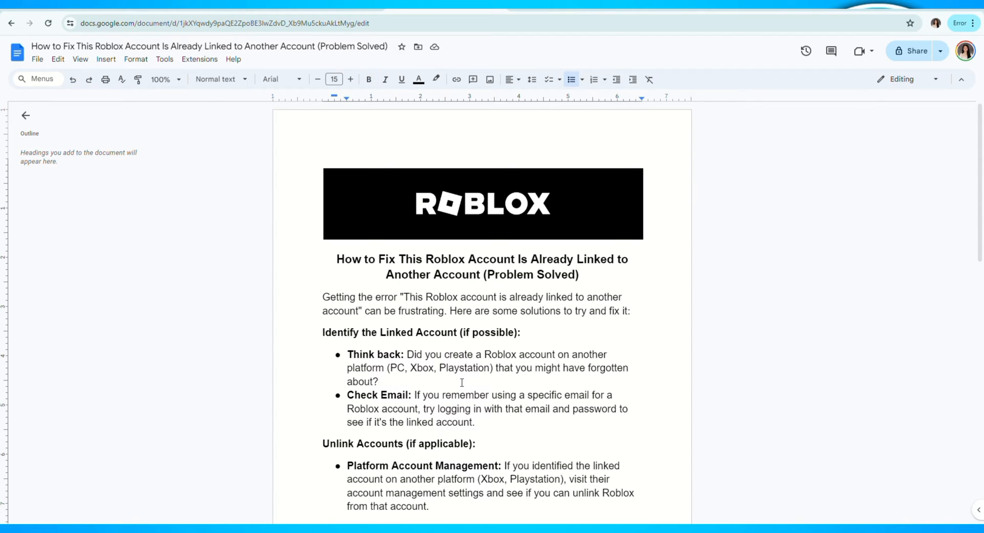
Scroll the article down to the Contact Roblox Support section
{"action": "left_click", "coordinate": [474, 421]}
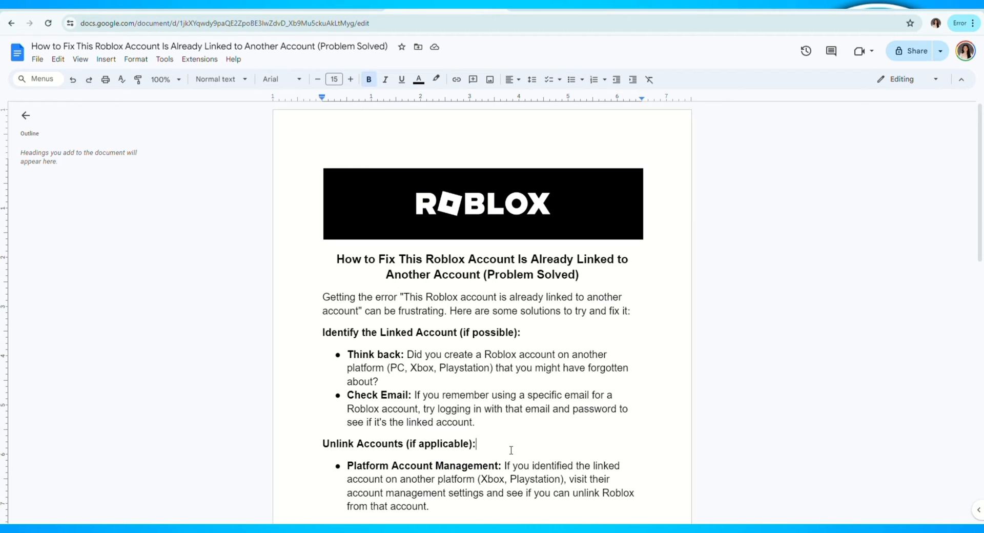
{"action": "scroll", "scroll_direction": "down", "scroll_amount": 3}
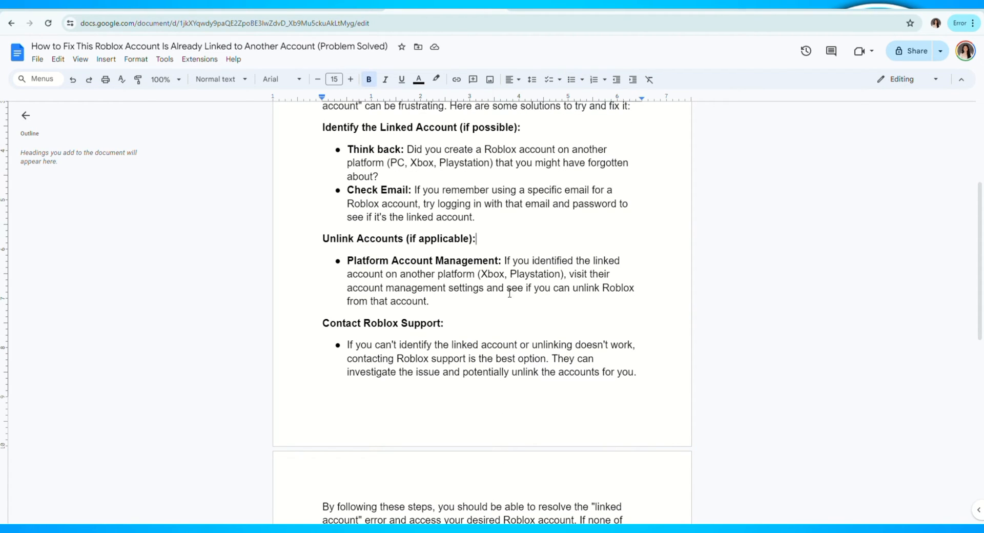
{"action": "mouse_move", "coordinate": [560, 251]}
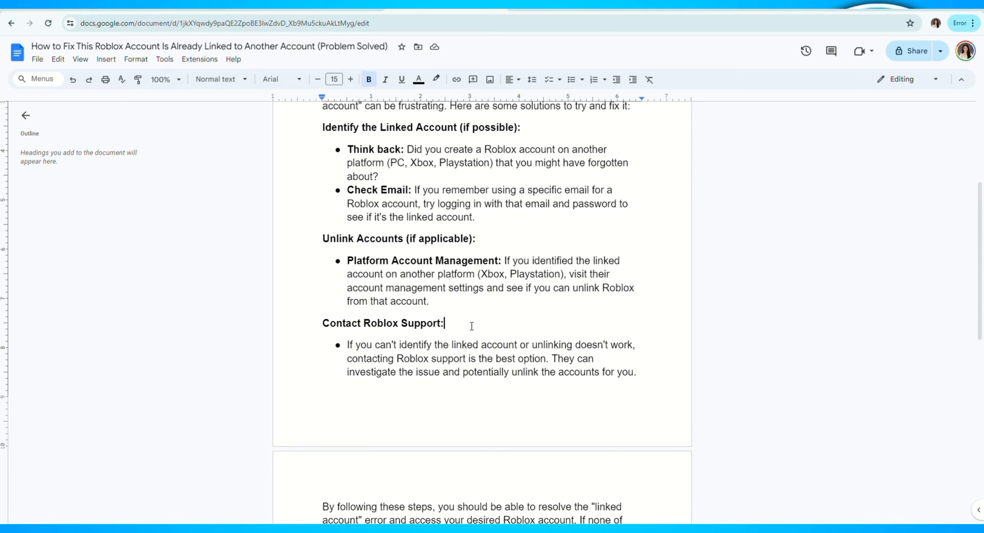
Scroll further to the concluding paragraph on page two
{"action": "scroll", "scroll_direction": "down", "scroll_amount": 3}
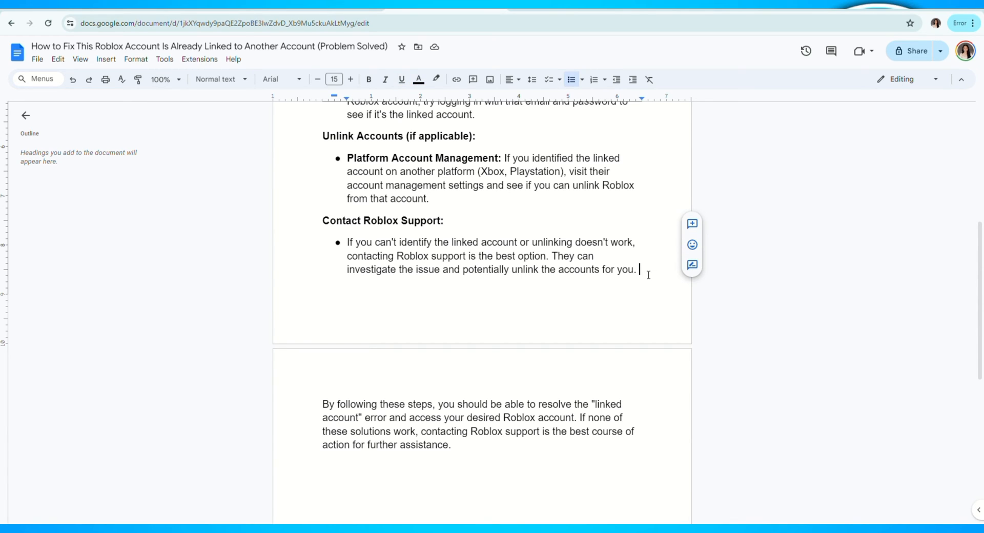
{"action": "mouse_move", "coordinate": [468, 453]}
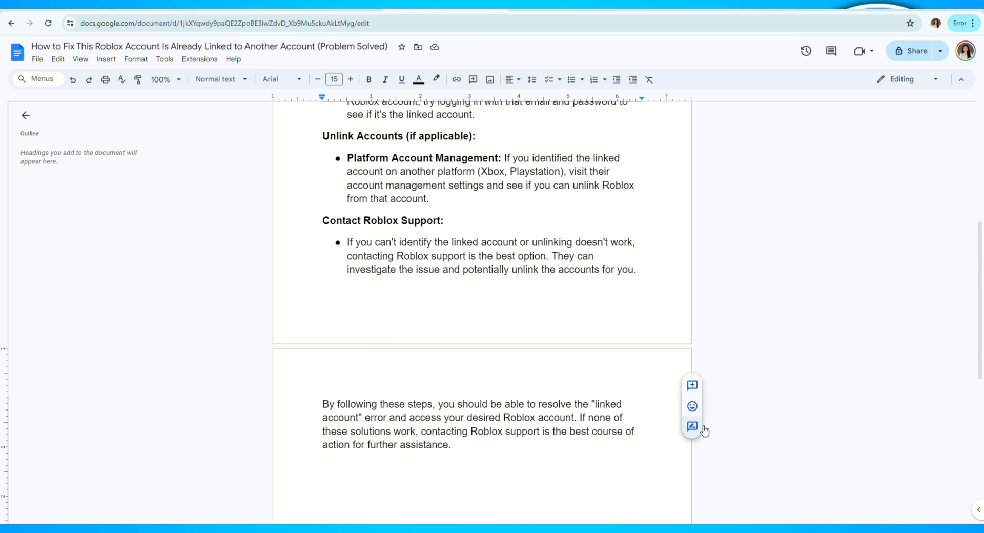
{"action": "mouse_move", "coordinate": [895, 313]}
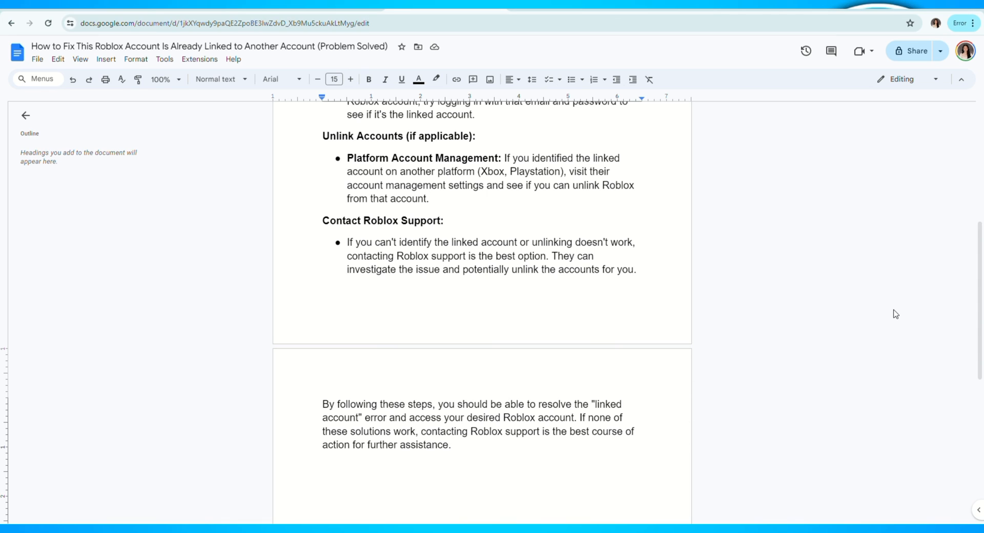
{"action": "mouse_move", "coordinate": [899, 275]}
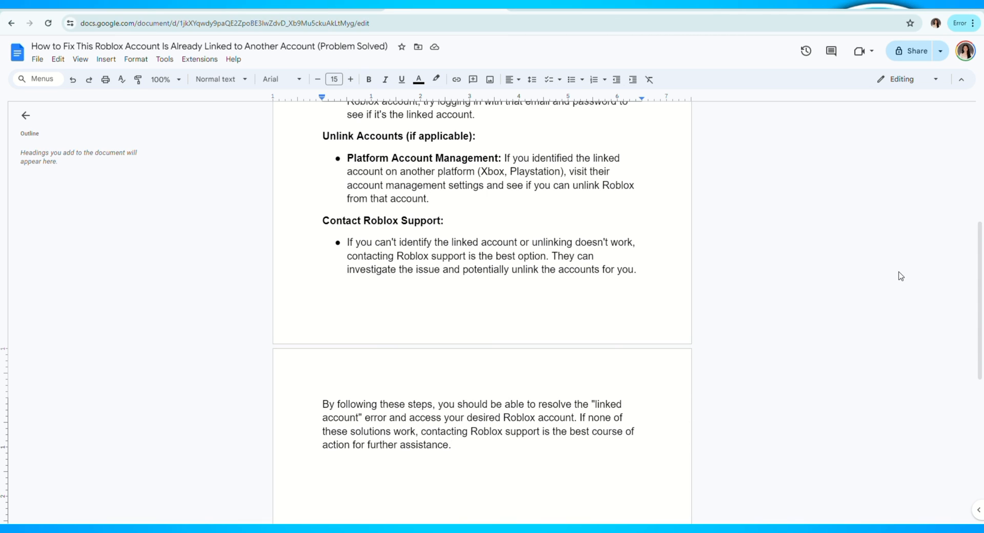